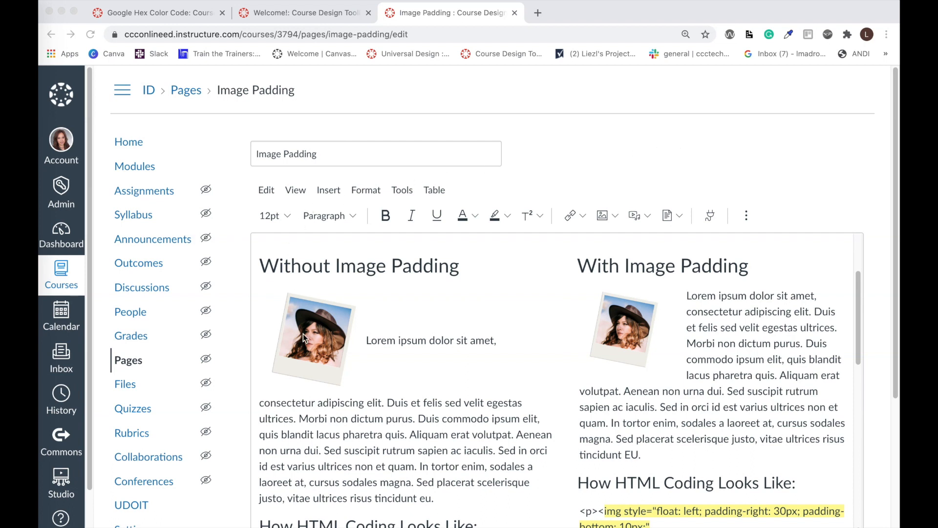
# - Left-align the Welcome! page image so the Lorem ipsum paragraph wraps beside it
pyautogui.click(311, 338)
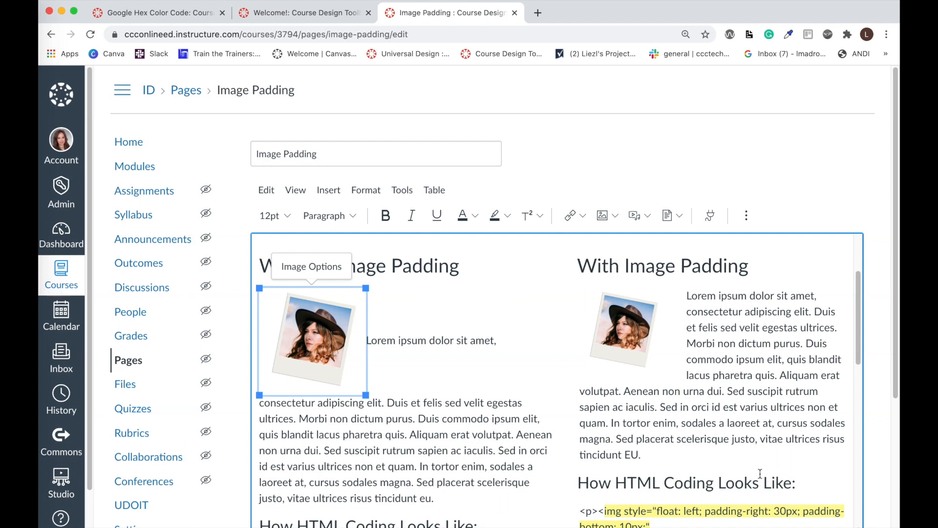
pyautogui.click(305, 12)
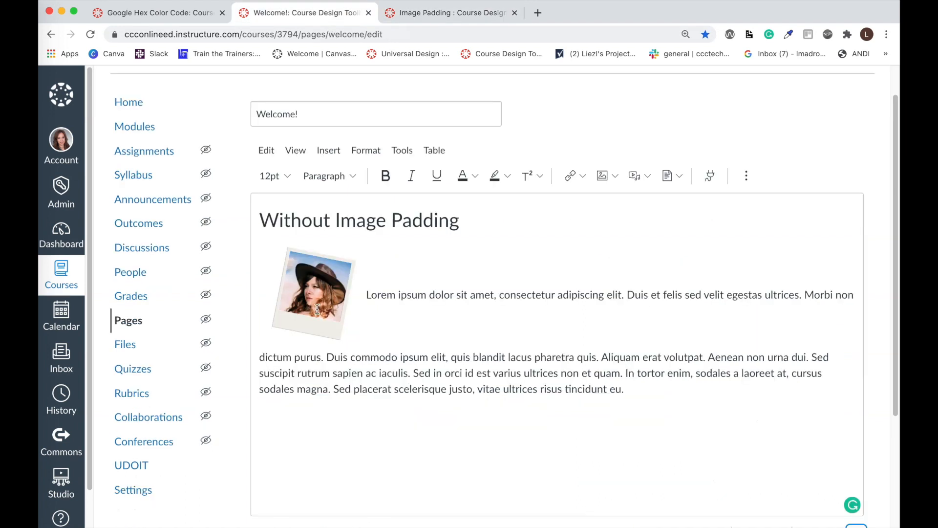
pyautogui.click(312, 293)
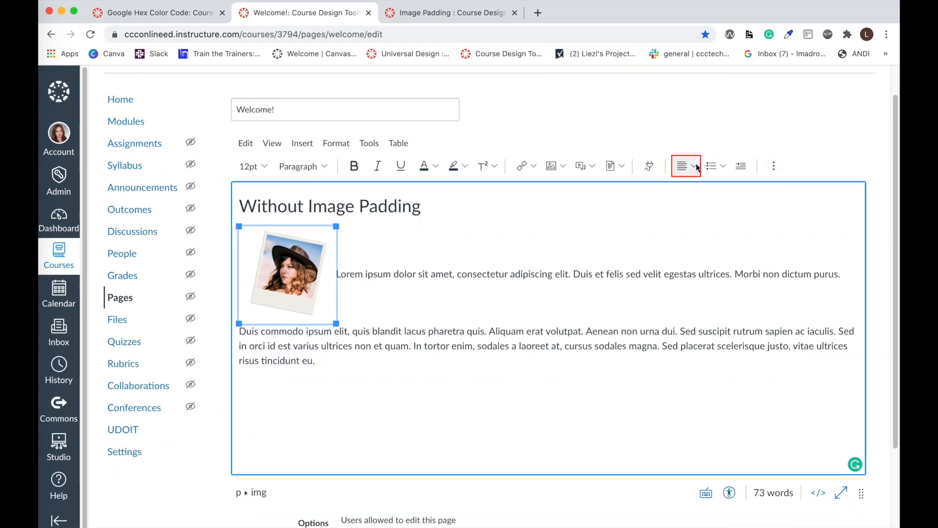
pyautogui.click(682, 166)
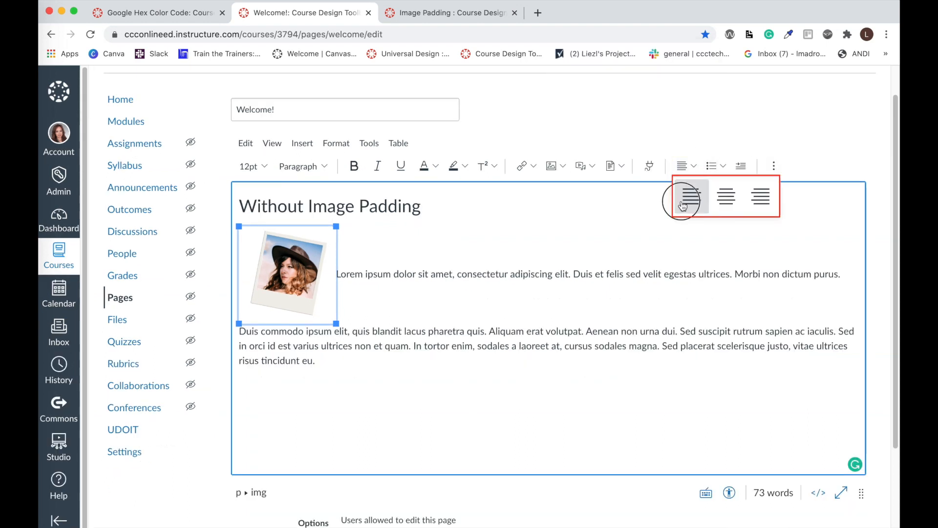
pyautogui.click(689, 195)
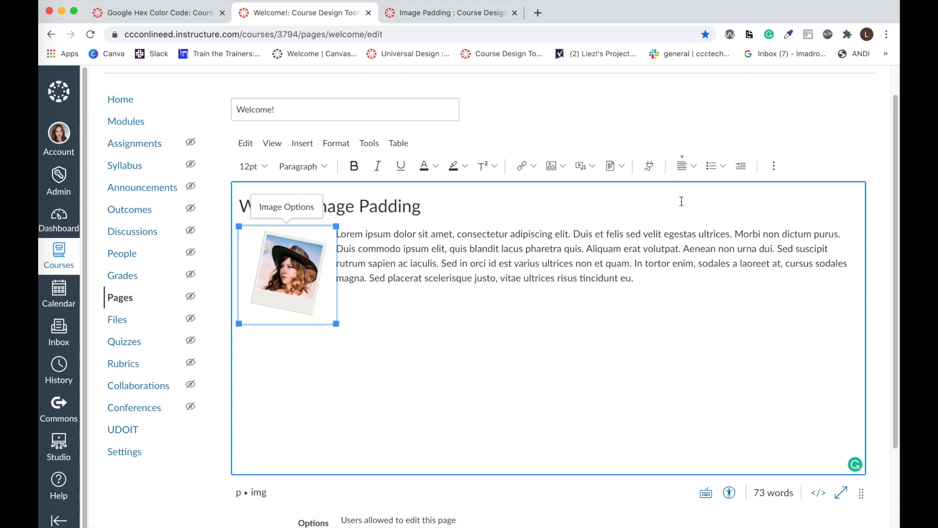